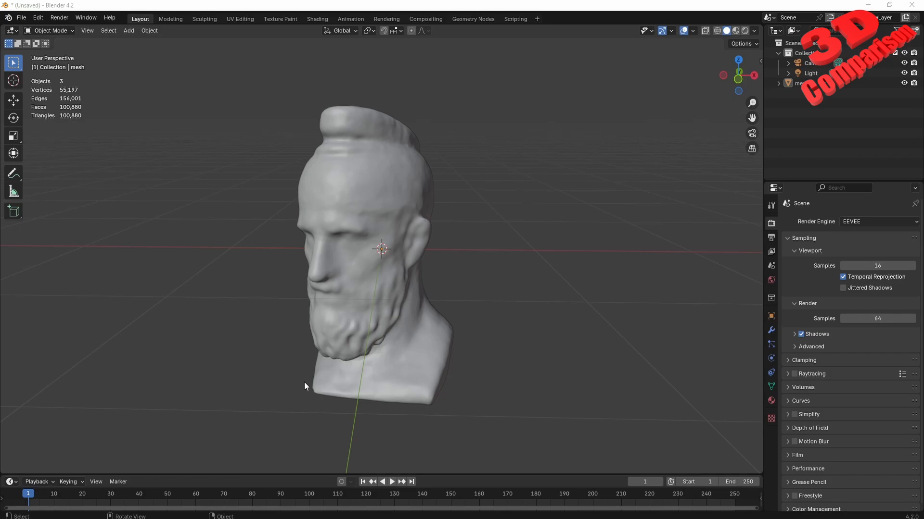
mouse_move(529, 225)
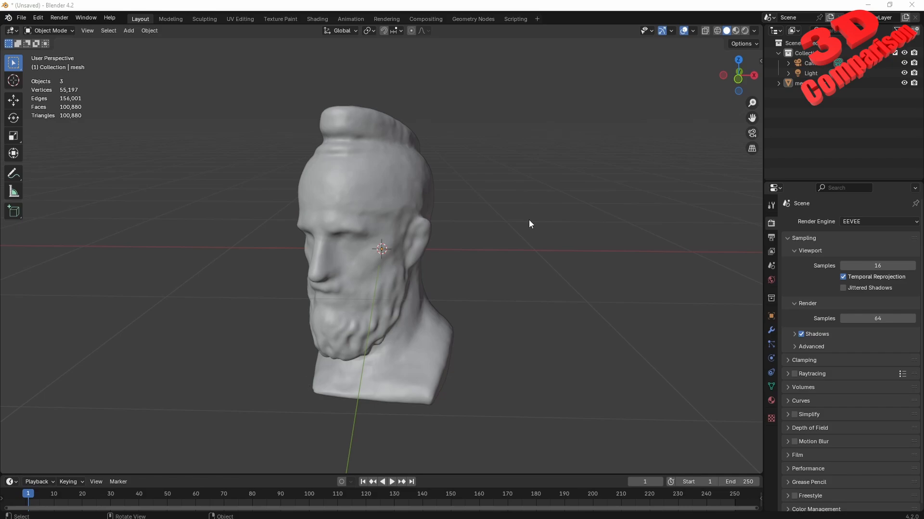
mouse_move(734, 31)
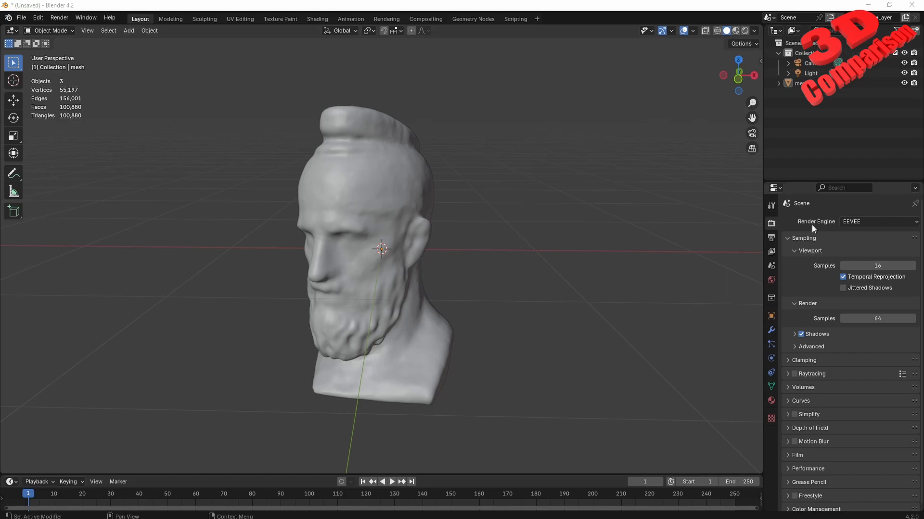
mouse_move(810, 229)
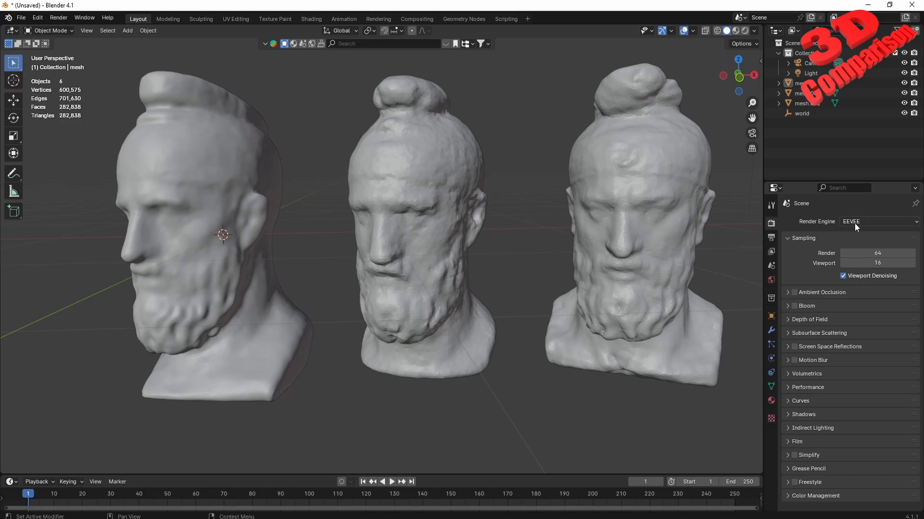
mouse_move(734, 30)
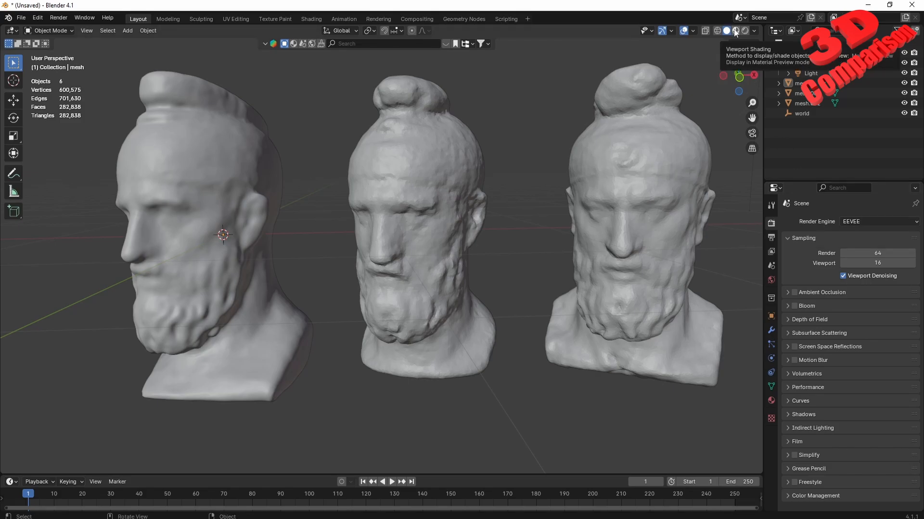
Switch the viewport to Material Preview so the busts show their colour textures.
left_click(735, 31)
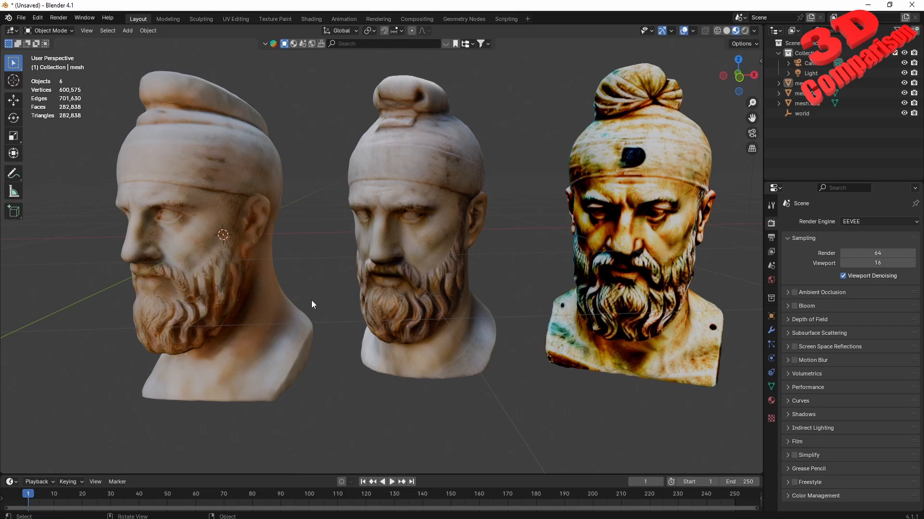
left_click_drag(312, 305, 317, 314)
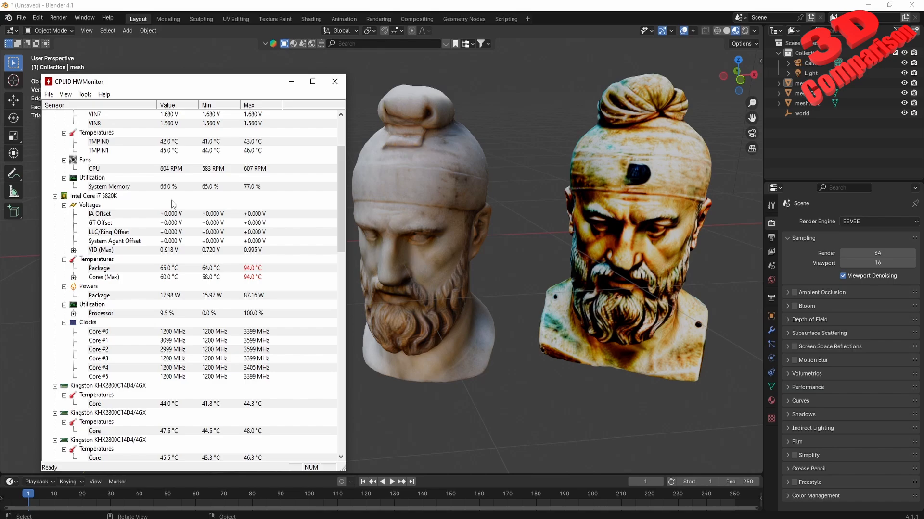
Scroll down the HWMonitor sensor tree past the CPU and disk readings toward the GPU.
scroll("down", 3)
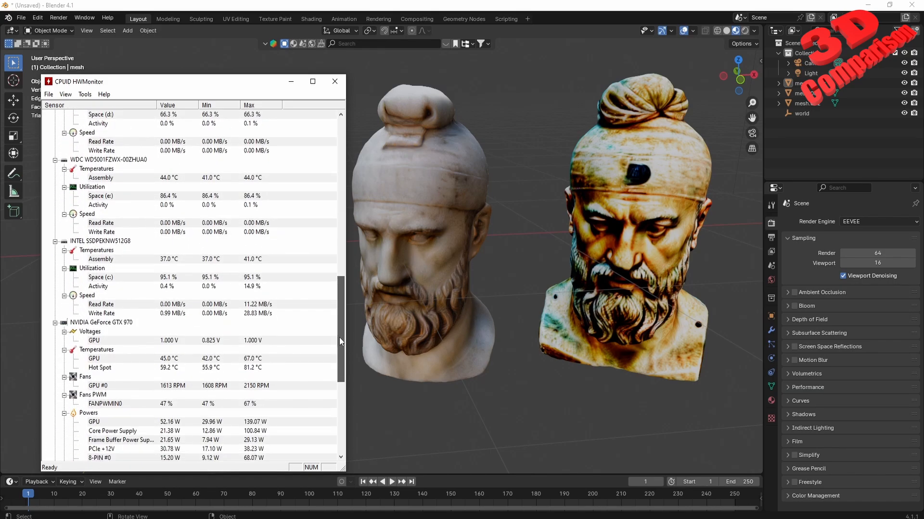
scroll("down", 3)
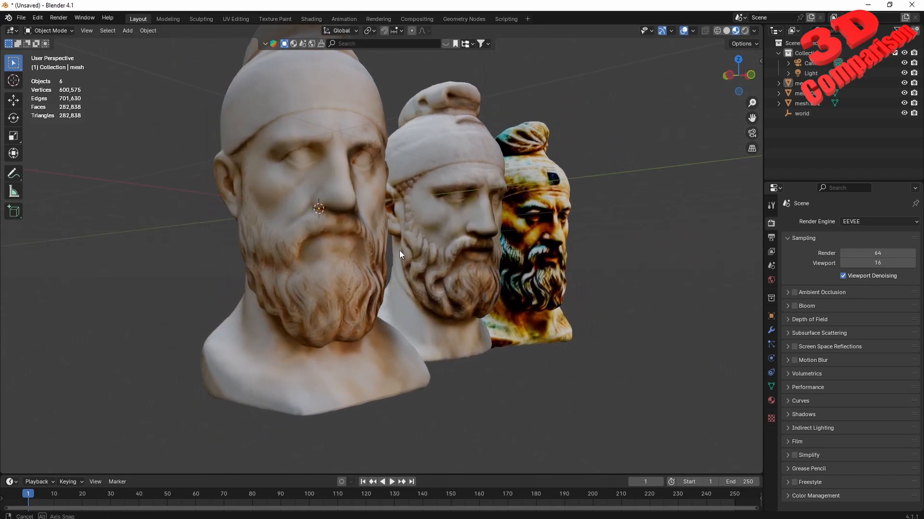
left_click_drag(400, 254, 333, 281)
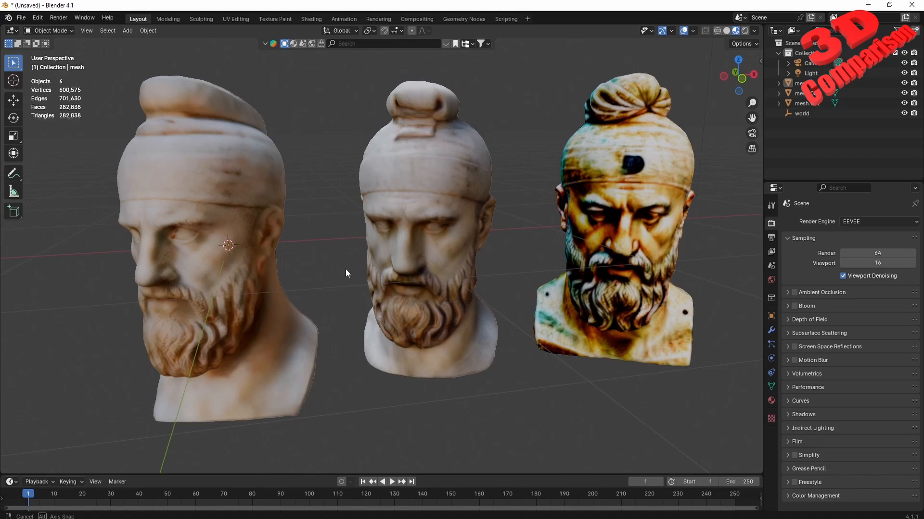
left_click_drag(347, 272, 372, 275)
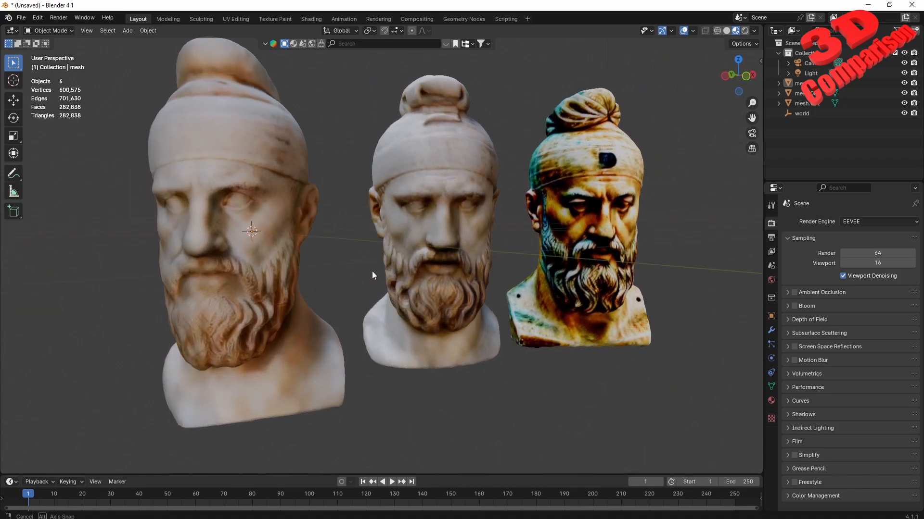
left_click_drag(372, 275, 359, 279)
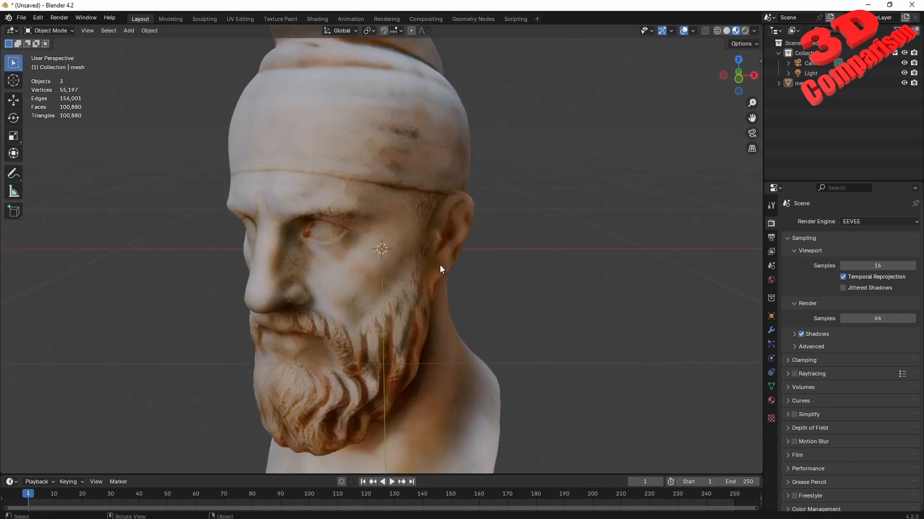
Orbit the close-up bust and bring up the File menu for importing.
left_click_drag(439, 269, 464, 254)
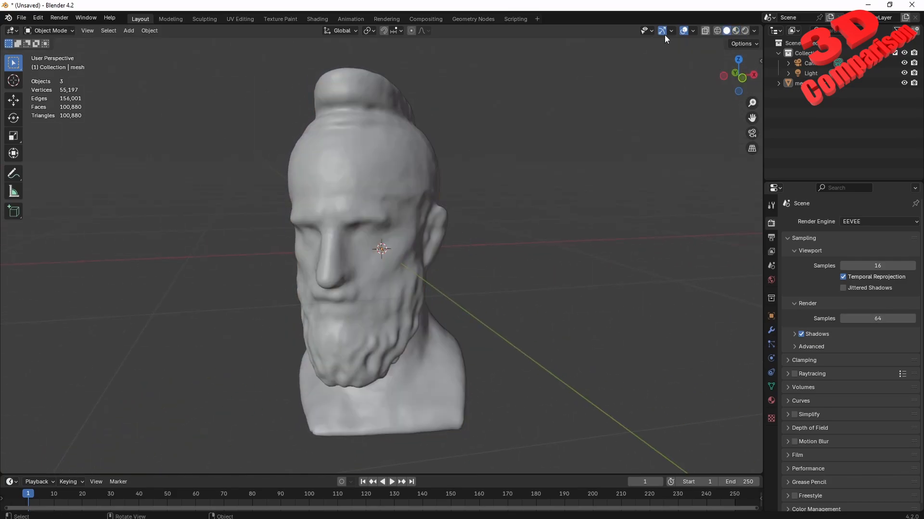
left_click(21, 18)
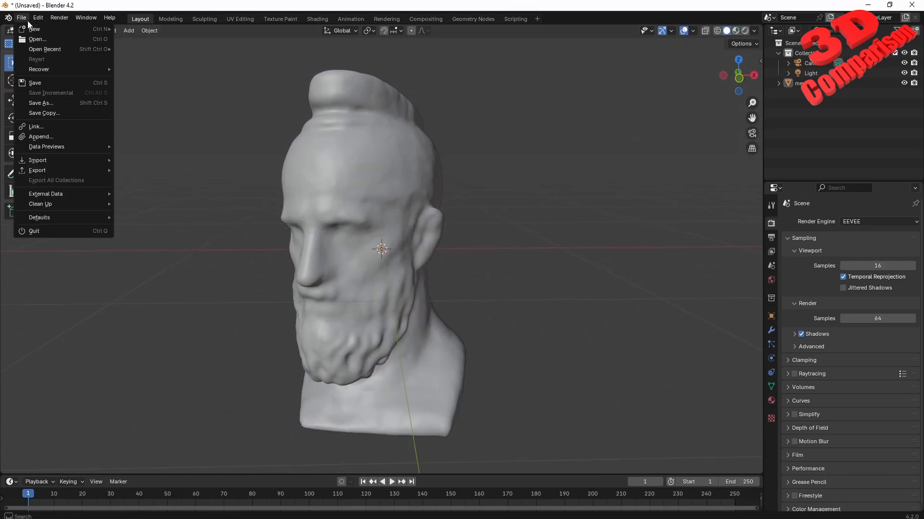
mouse_move(38, 160)
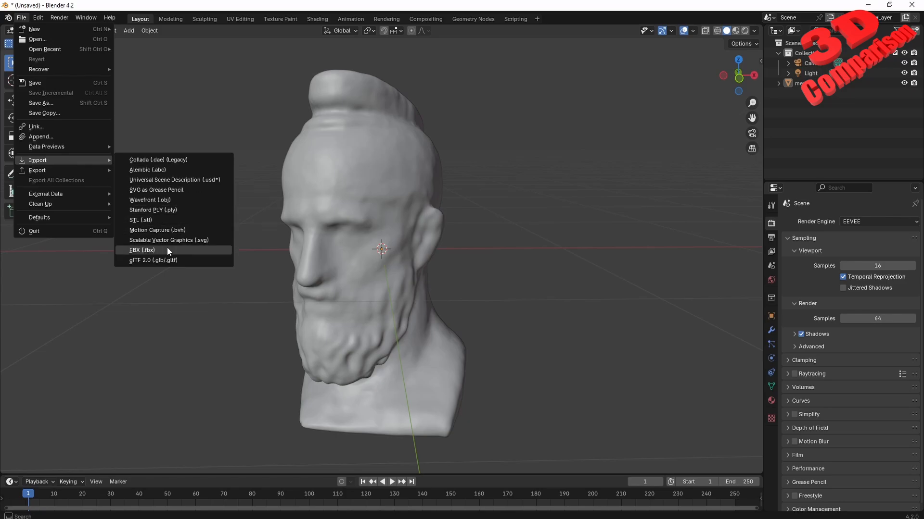
Import the two newest SESSION .glb meshes from Downloads via glTF 2.0.
left_click(152, 260)
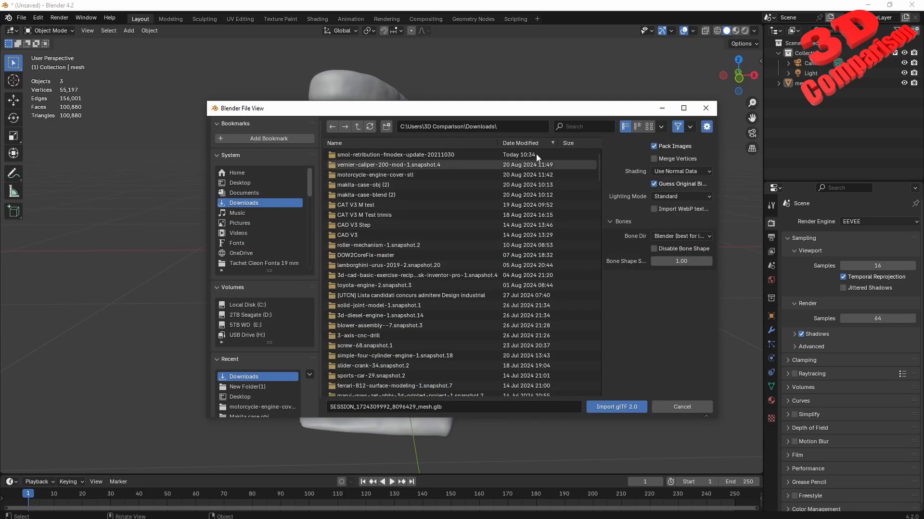
scroll("down", 3)
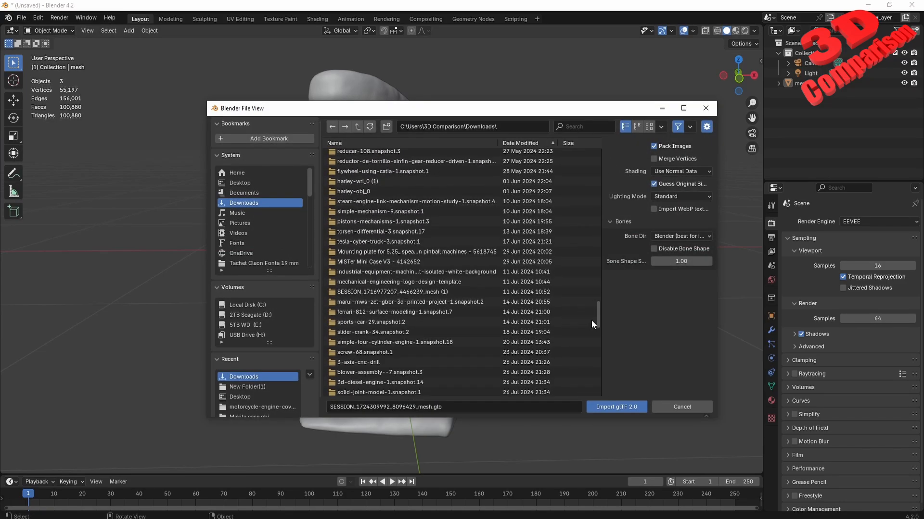
scroll("down", 3)
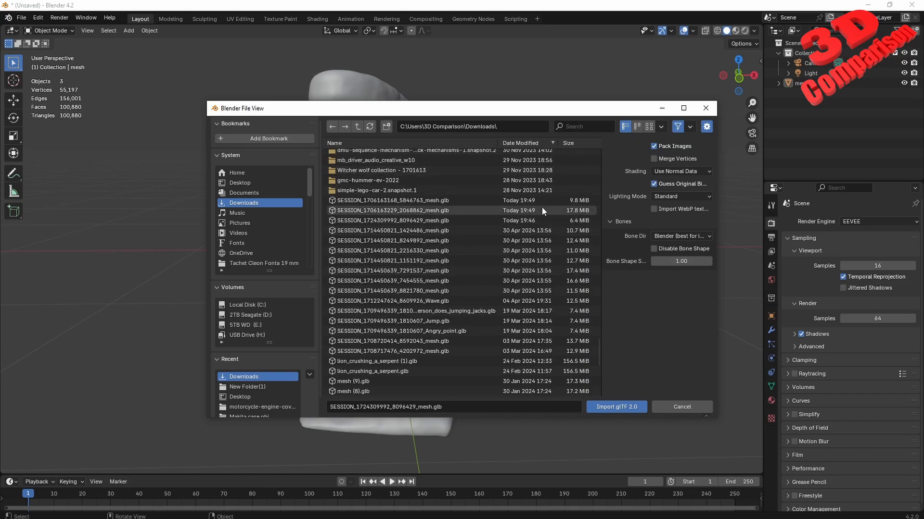
left_click(392, 211)
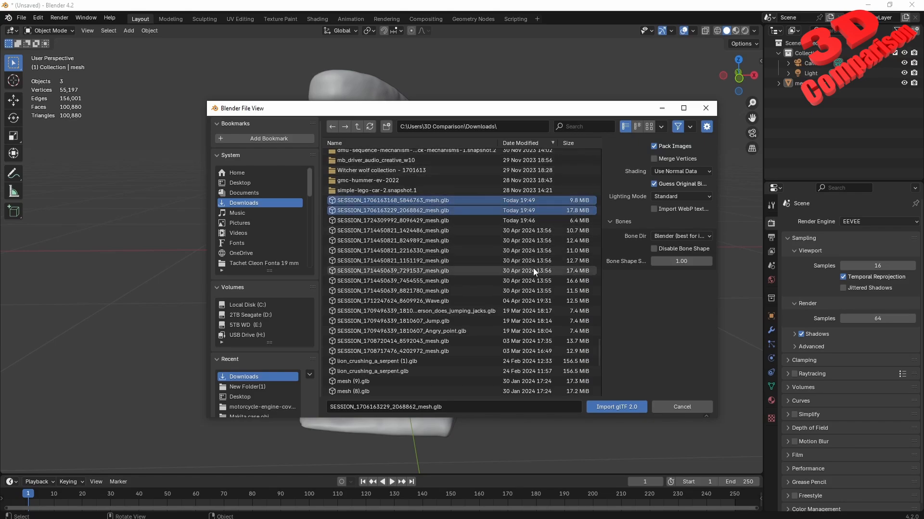
left_click(616, 406)
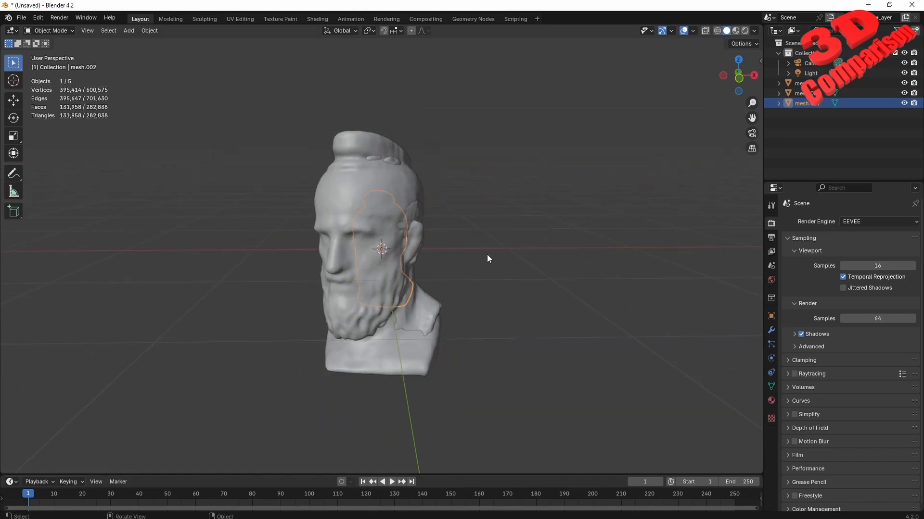
Move an imported bust aside so the three stand apart, then show them in Material Preview.
left_click_drag(382, 248, 517, 247)
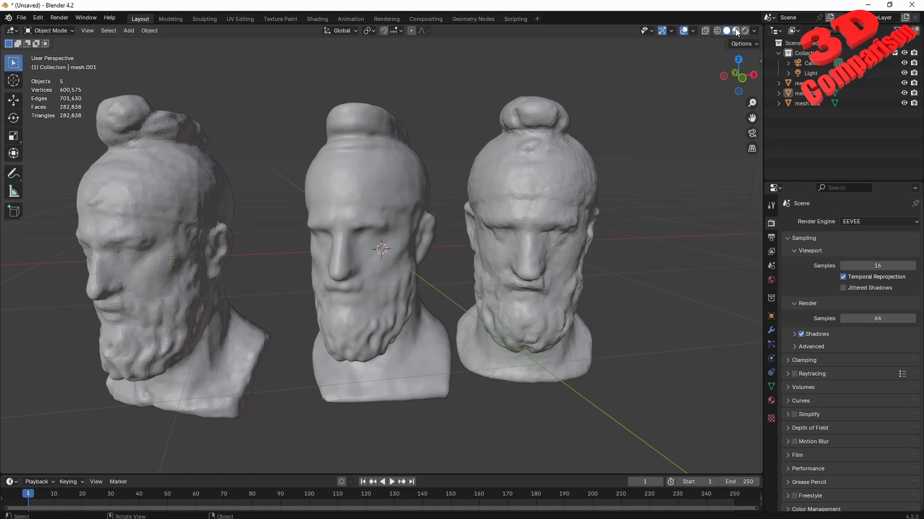
left_click(735, 31)
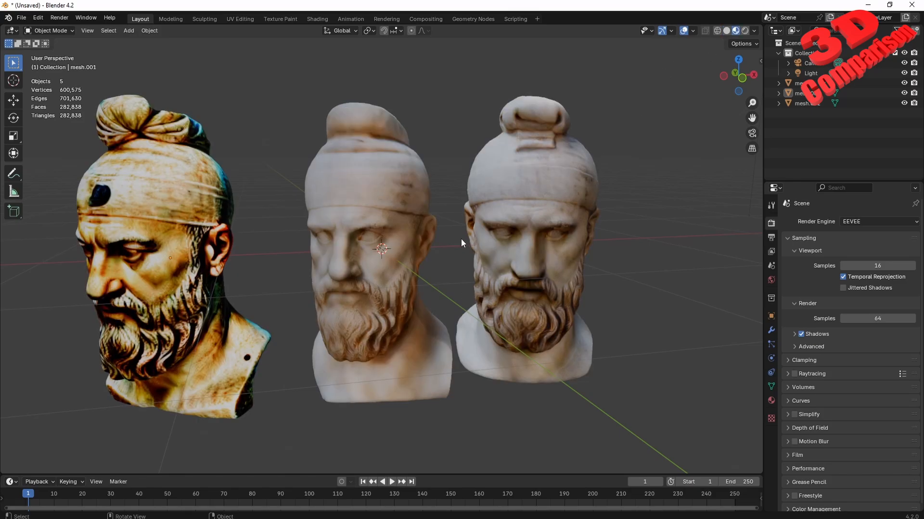